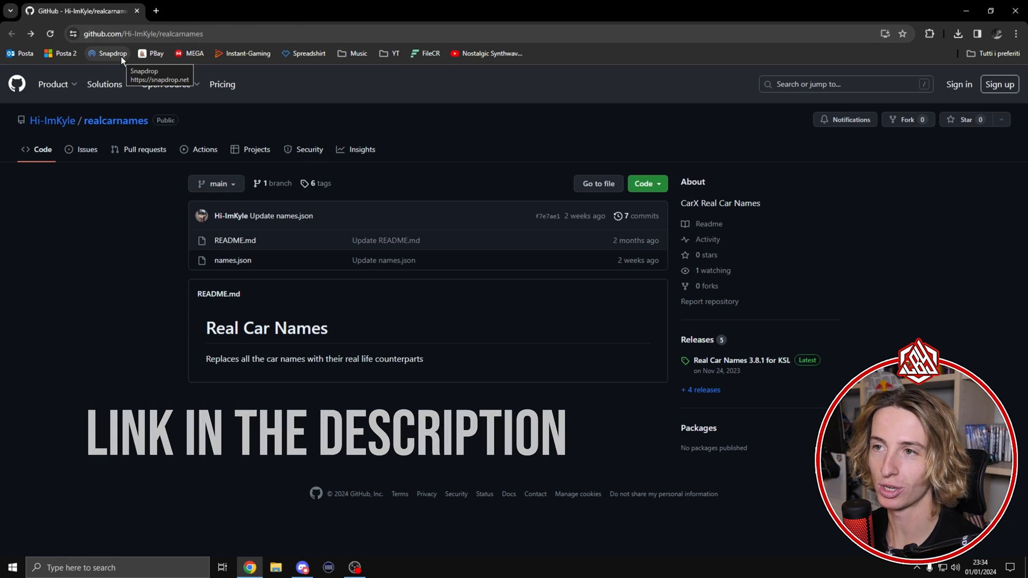
pyautogui.moveTo(727, 352)
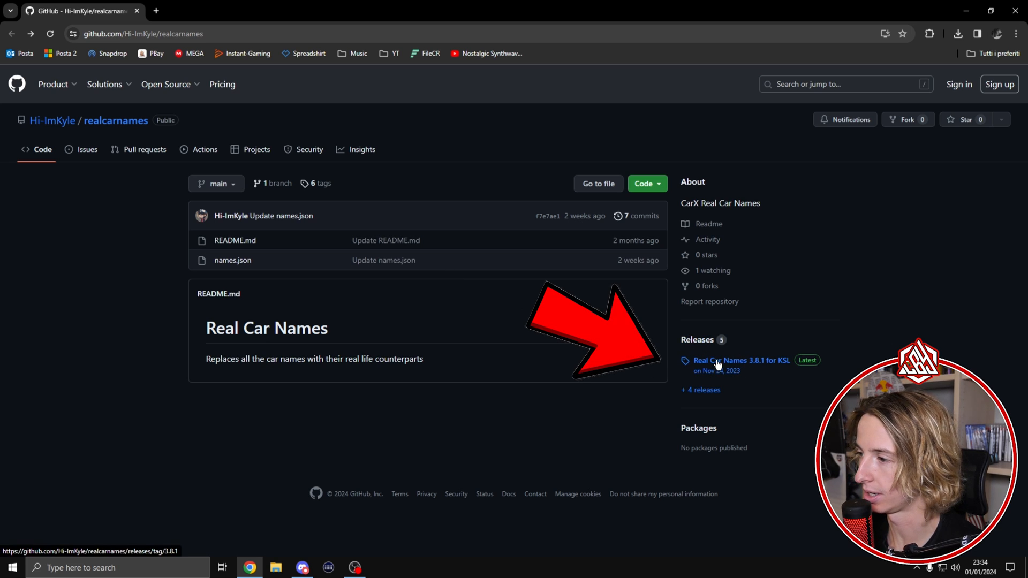
# Step: Open the 'Real Car Names 3.8.1 for KSL' release to get RealCarNames_3.8.1.zip
pyautogui.click(741, 360)
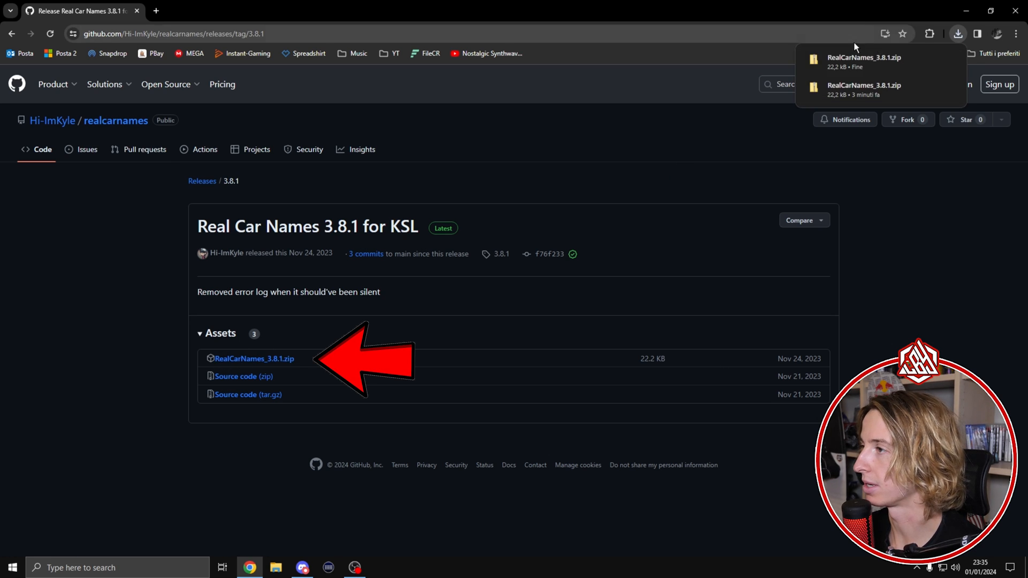
# Step: Extract RealCarNames_3.8.1.zip in Downloads to produce RealCarNames.ksm
pyautogui.click(275, 567)
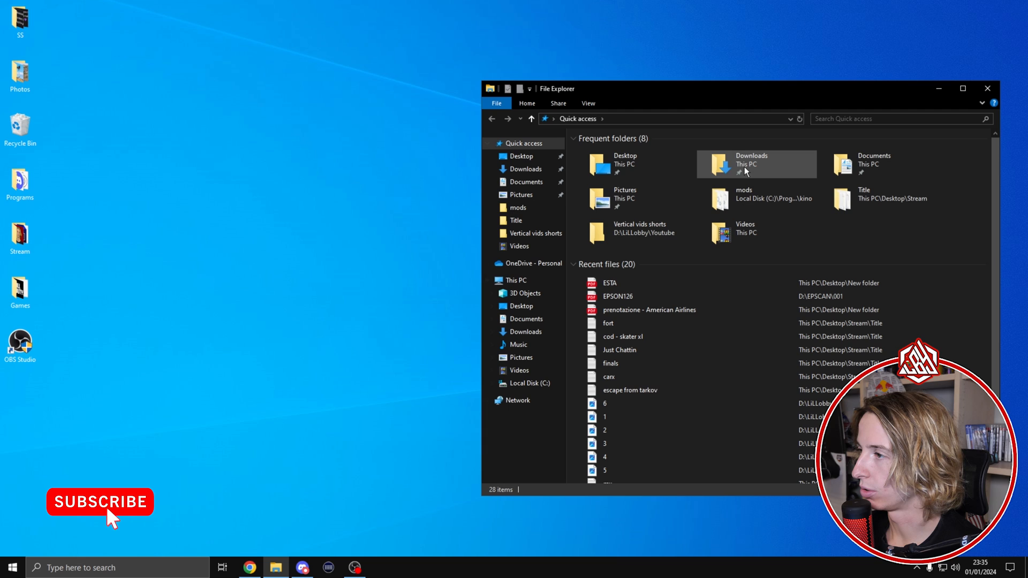
pyautogui.doubleClick(744, 164)
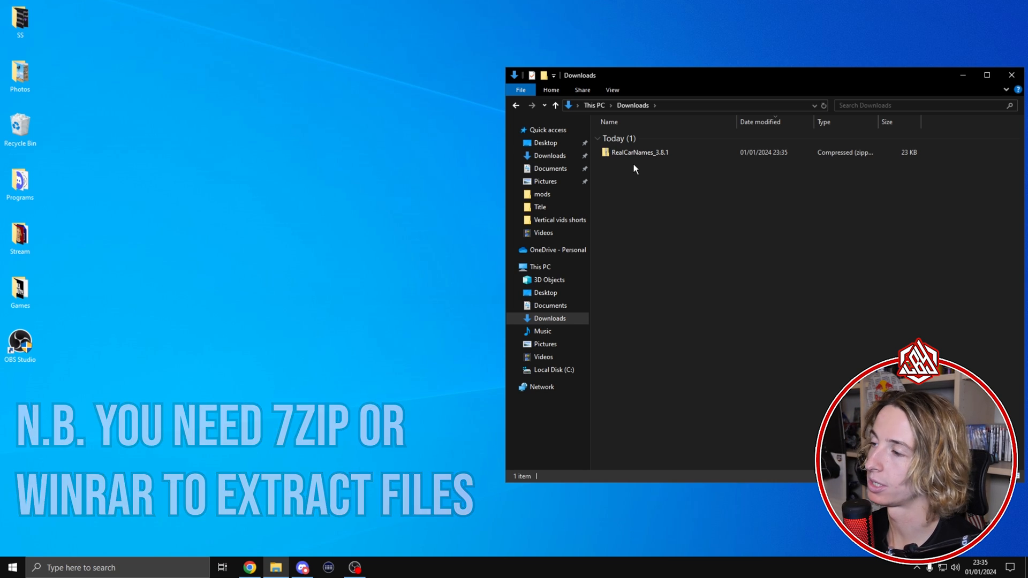
pyautogui.rightClick(639, 152)
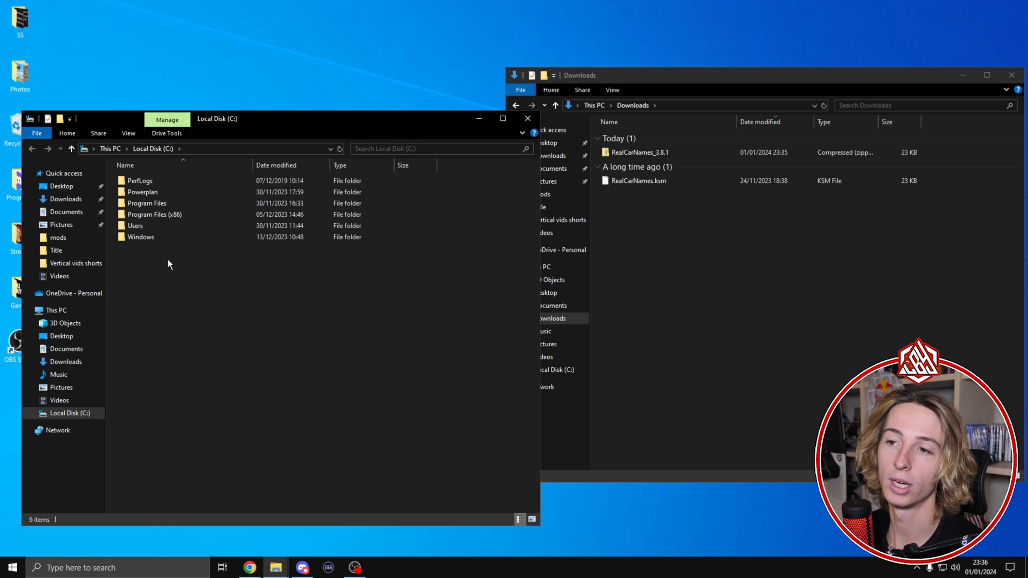
pyautogui.moveTo(170, 259)
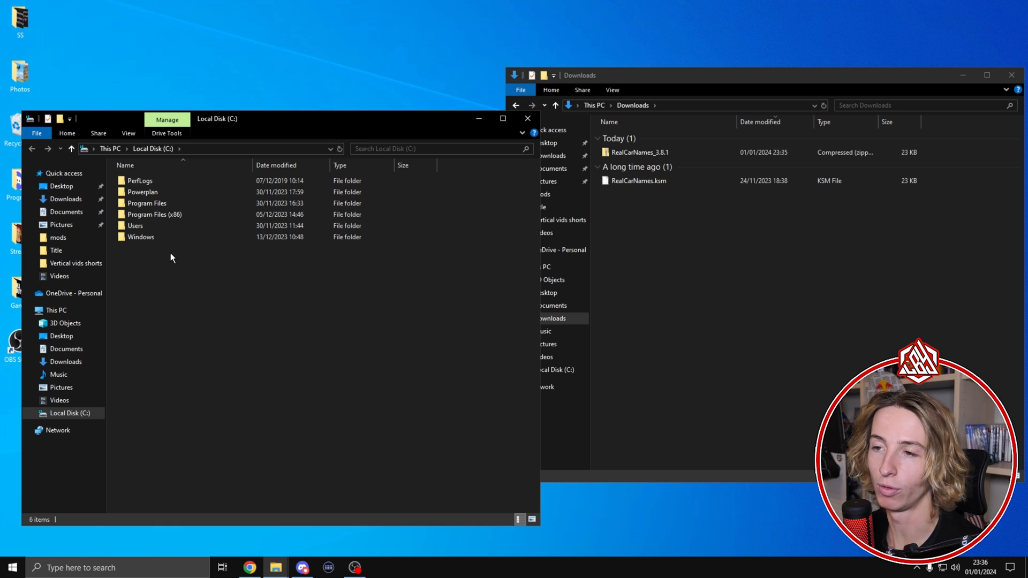
pyautogui.moveTo(154, 214)
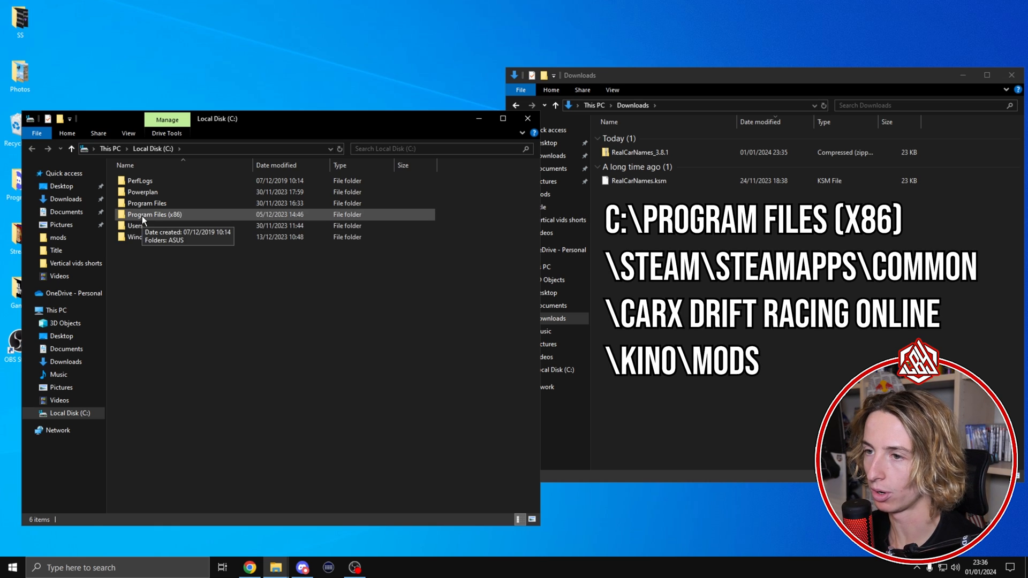
# Step: Navigate through Program Files (x86), Steam and CarX Drift Racing Online to kino\mods
pyautogui.doubleClick(155, 215)
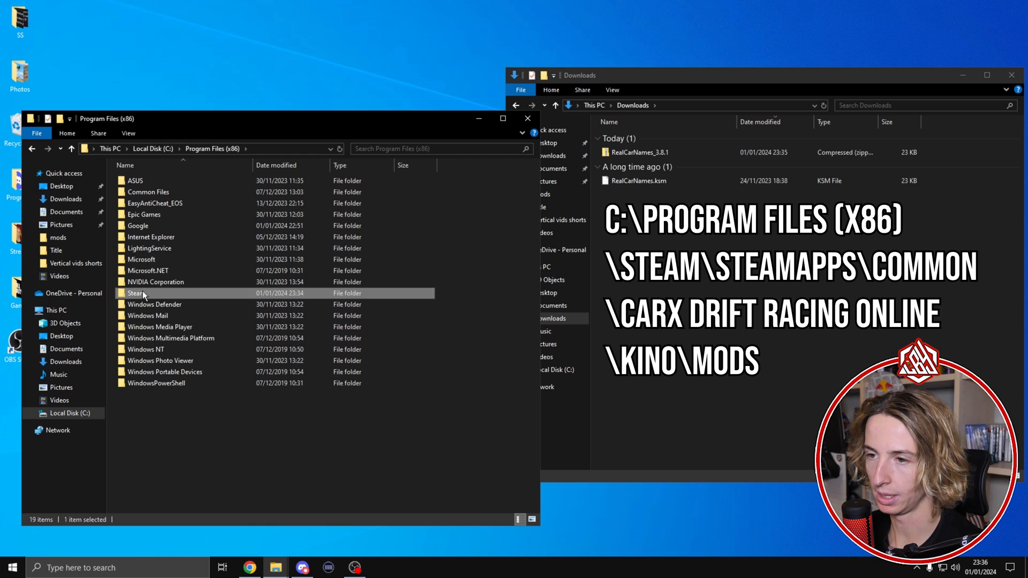
pyautogui.doubleClick(137, 292)
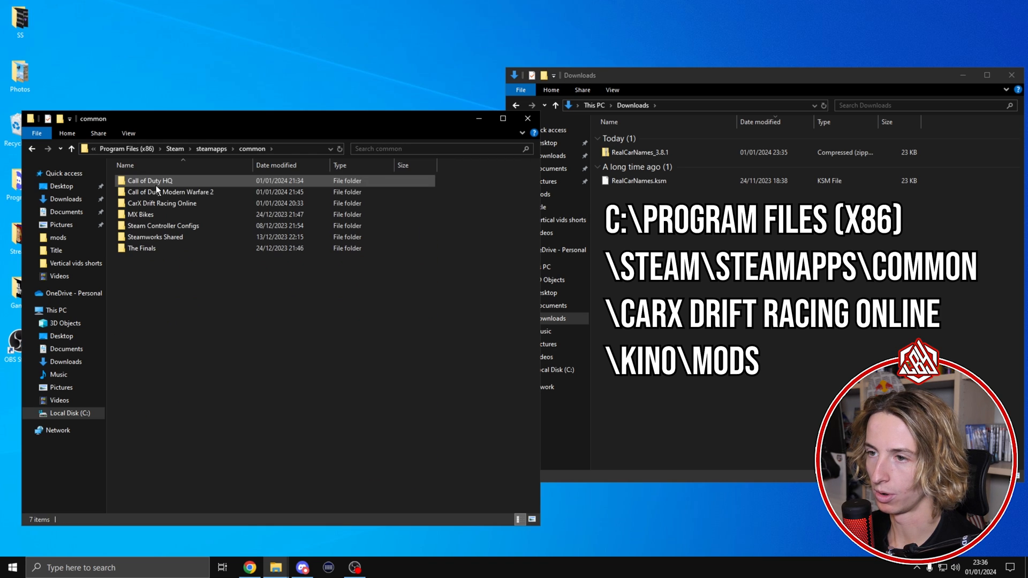
pyautogui.doubleClick(161, 203)
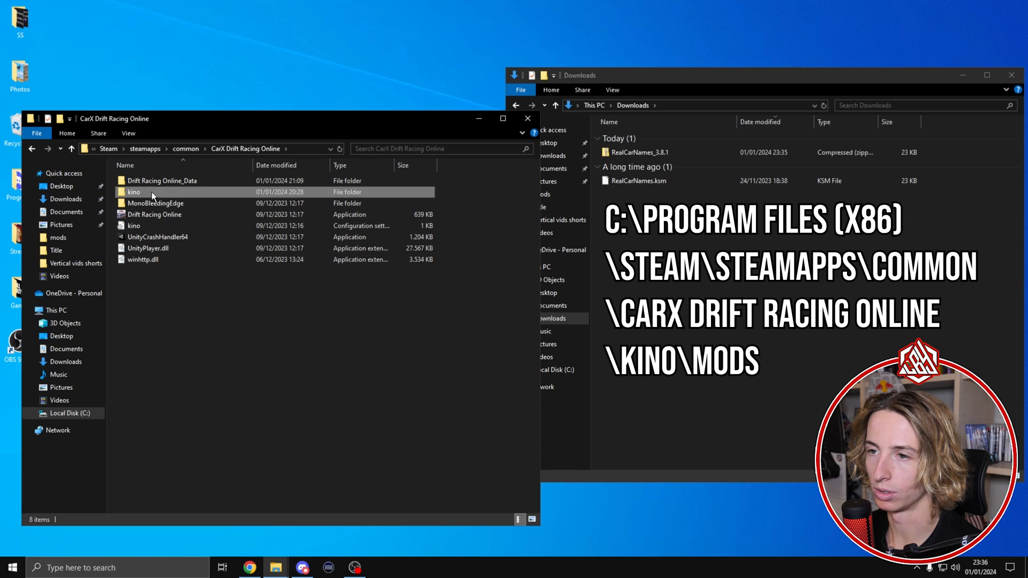
pyautogui.doubleClick(134, 192)
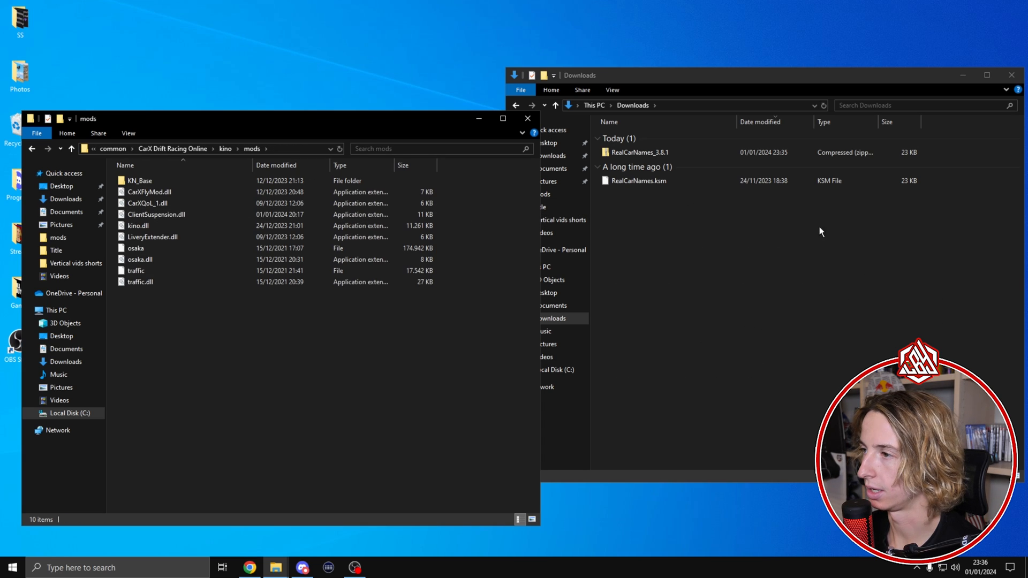
pyautogui.click(636, 180)
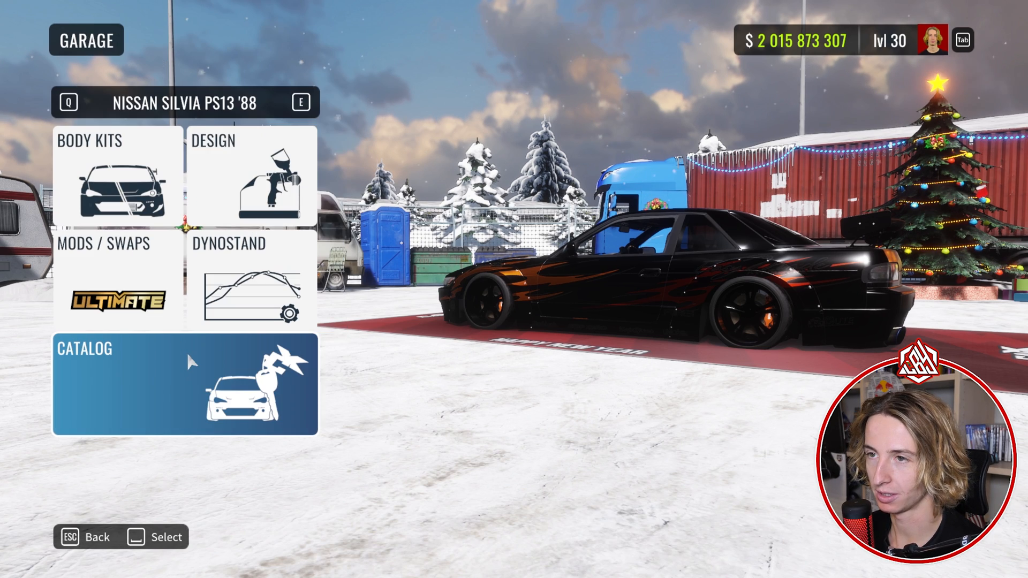
# Step: Browse the all-cars catalog to confirm names like BMW E30 M3 '86 and Toyota AE86 '83
pyautogui.click(184, 384)
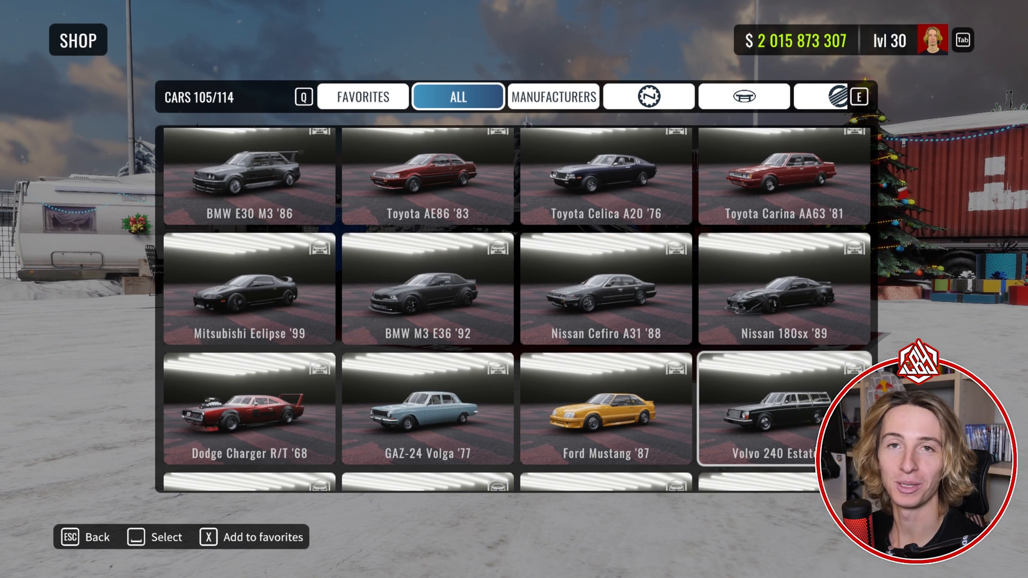
pyautogui.scroll(3)
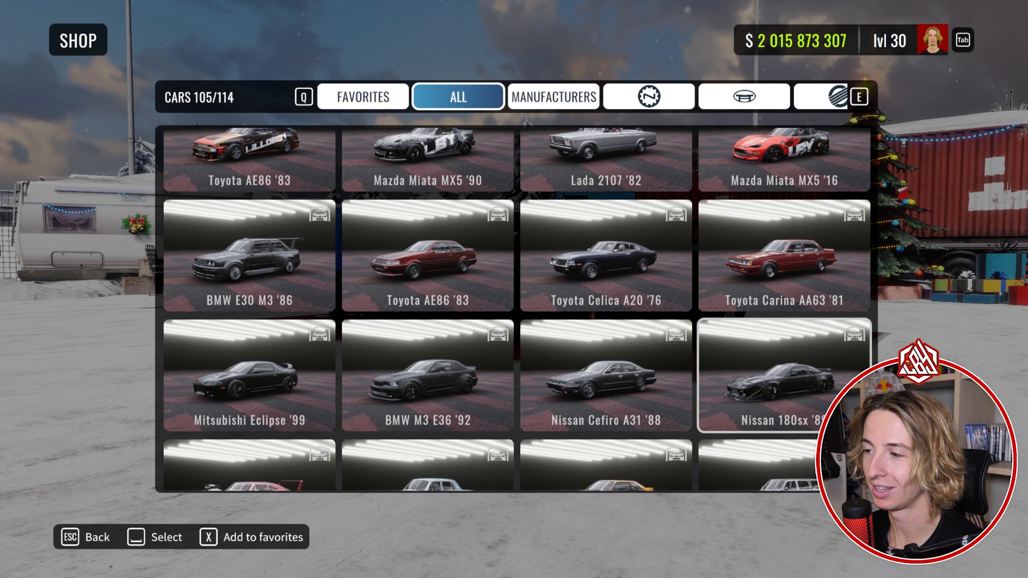